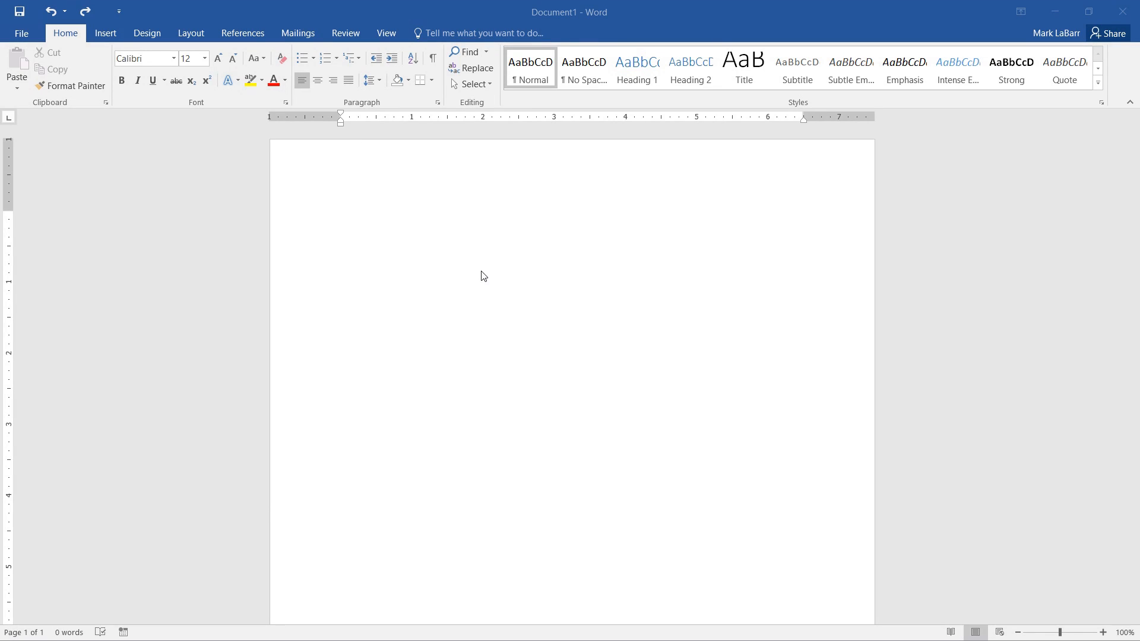
mouse_move(485, 298)
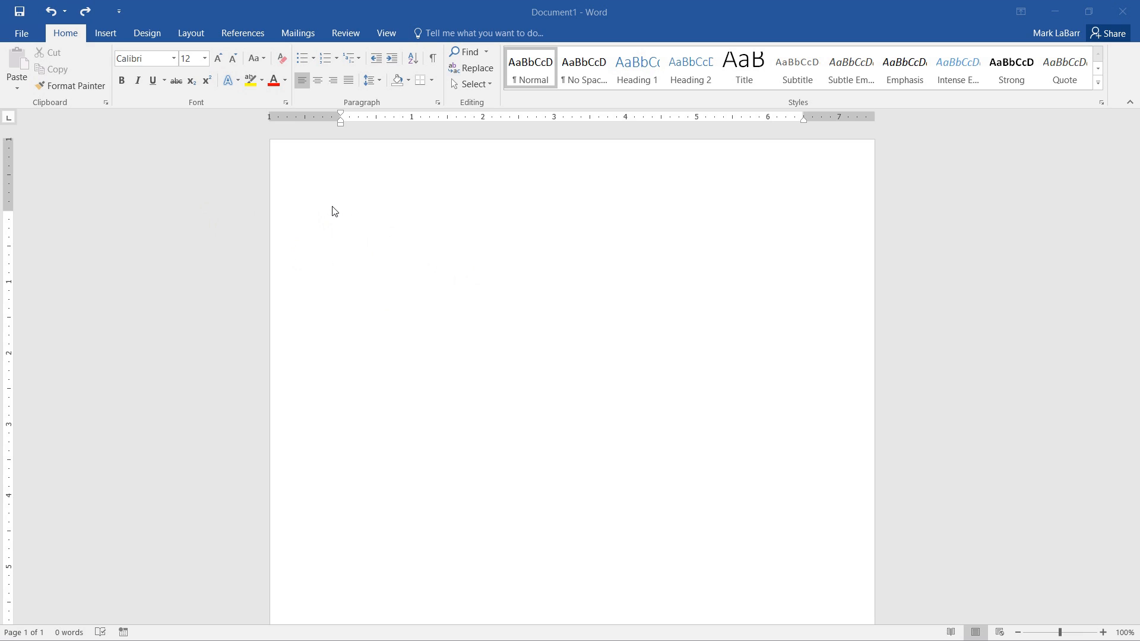
mouse_move(255, 165)
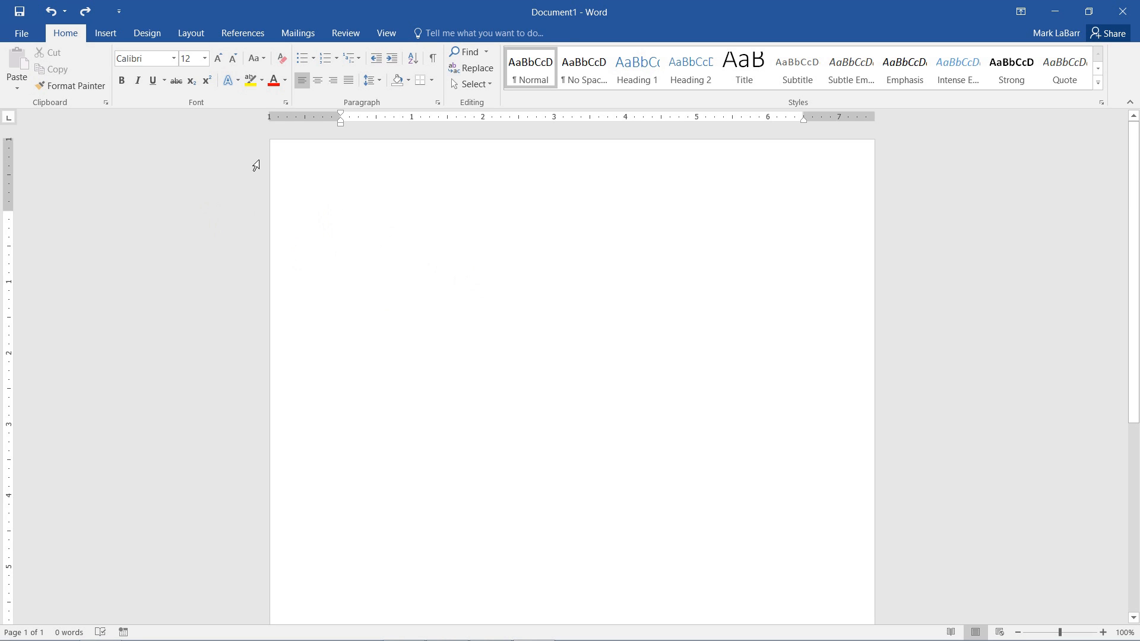
- Open the Margins presets gallery from the Layout tab
left_click(190, 33)
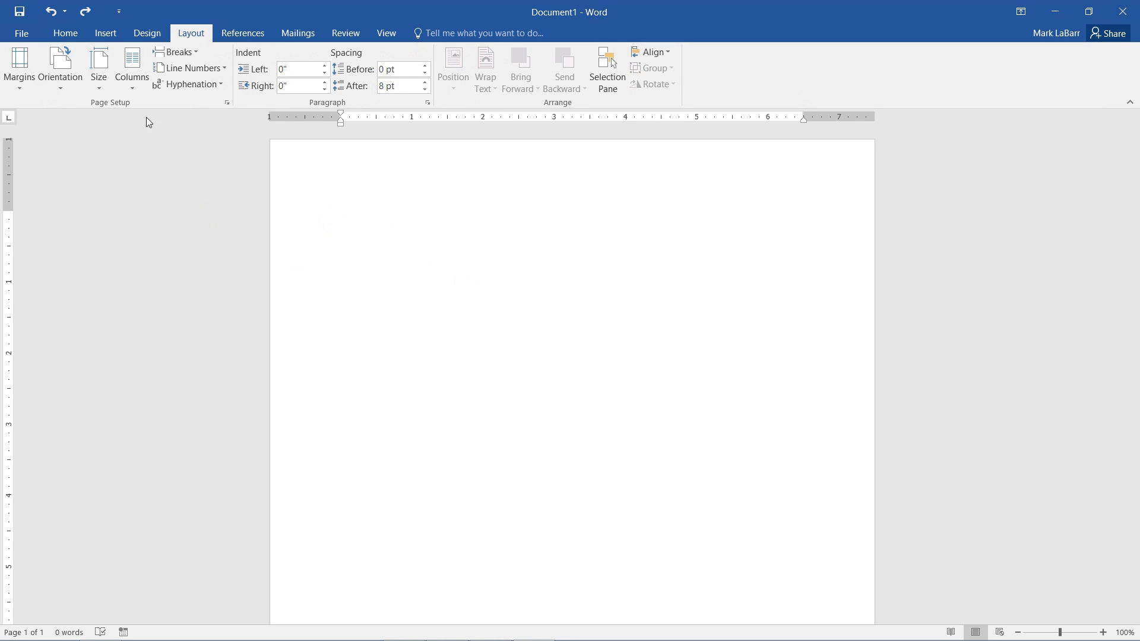
left_click(20, 69)
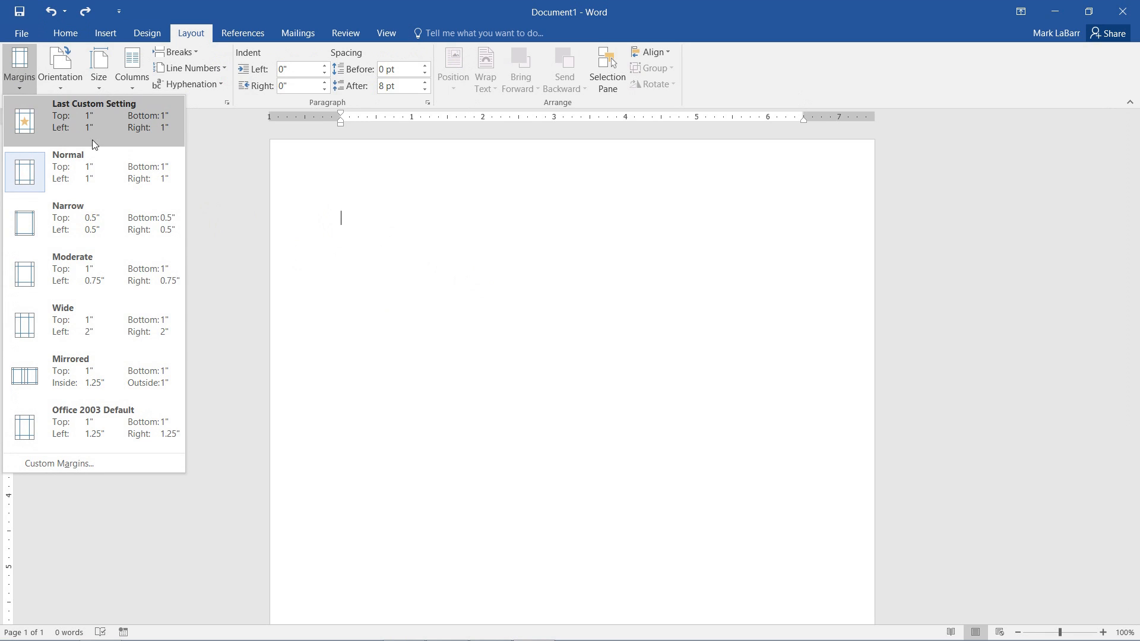
mouse_move(100, 475)
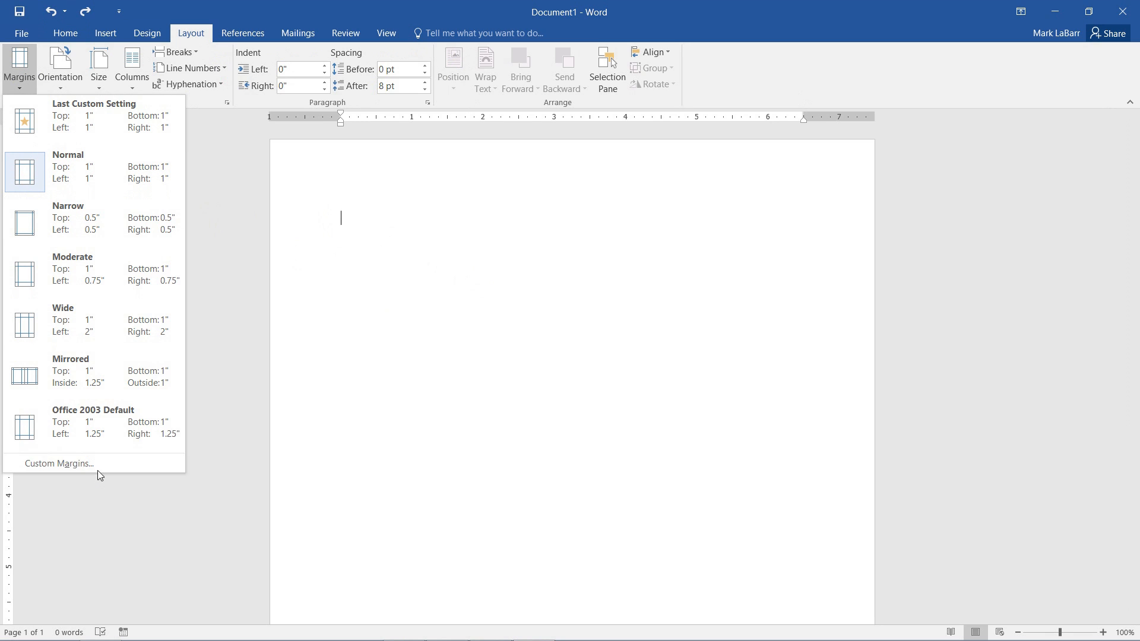
- Open Custom Margins and edit the top, left and right margins to about 0.1 inch
left_click(59, 463)
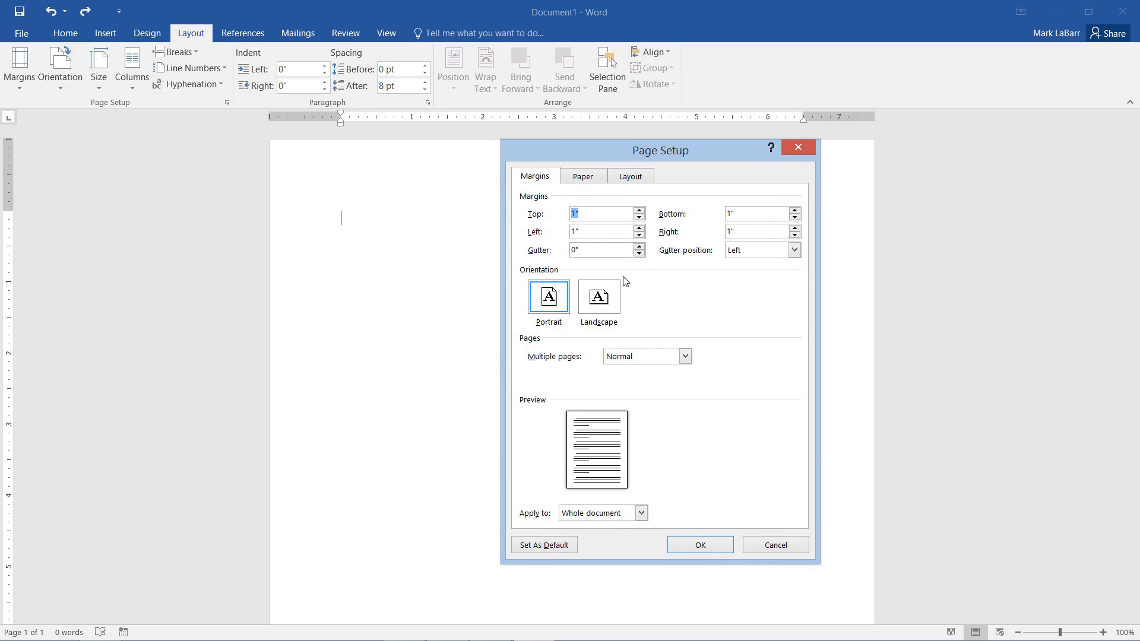
mouse_move(576, 195)
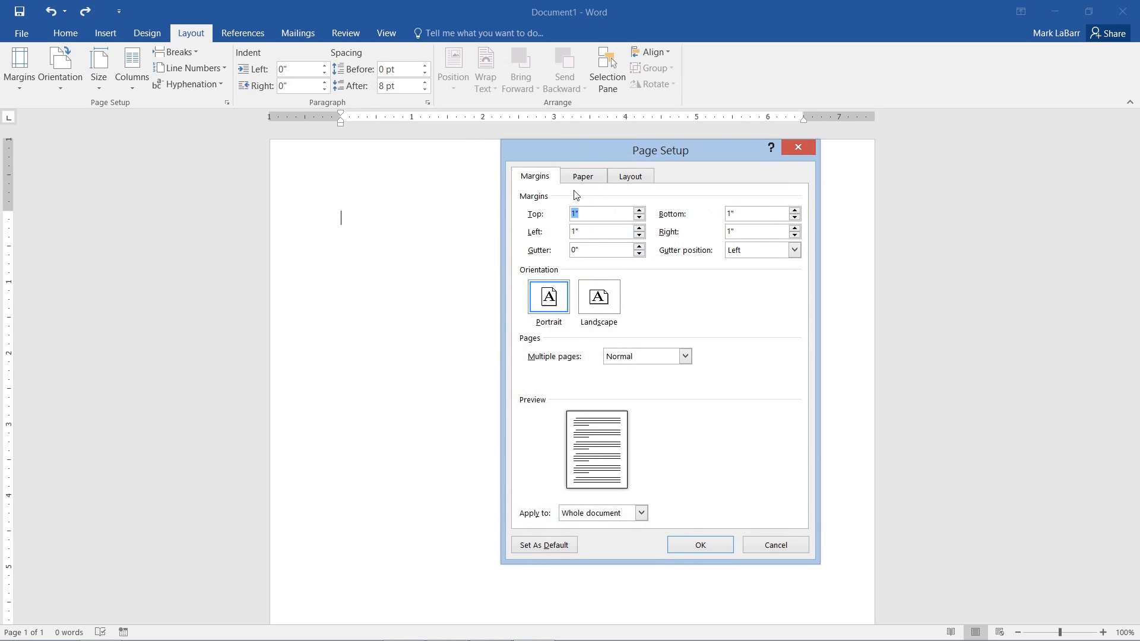
mouse_move(657, 235)
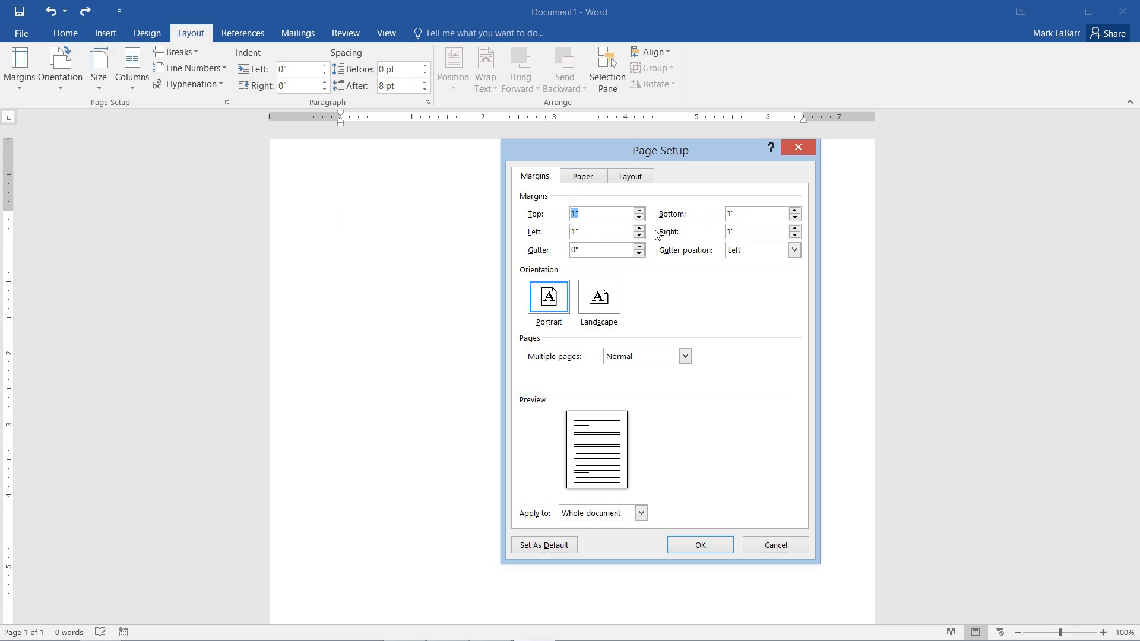
mouse_move(344, 221)
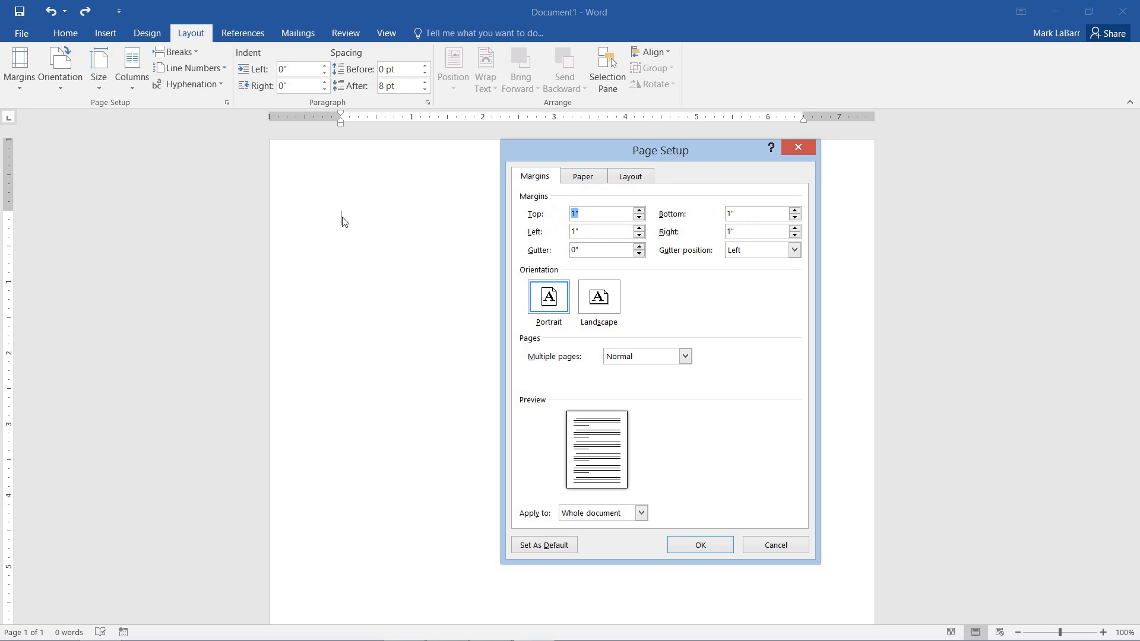
left_click(602, 214)
type(".")
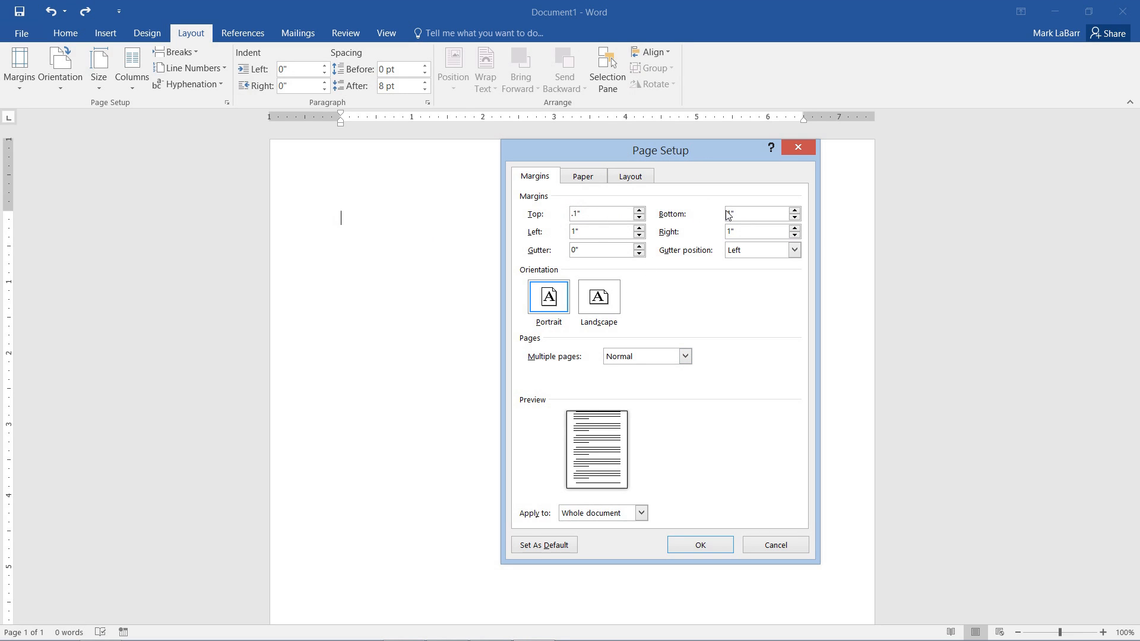
left_click(603, 231)
type(".")
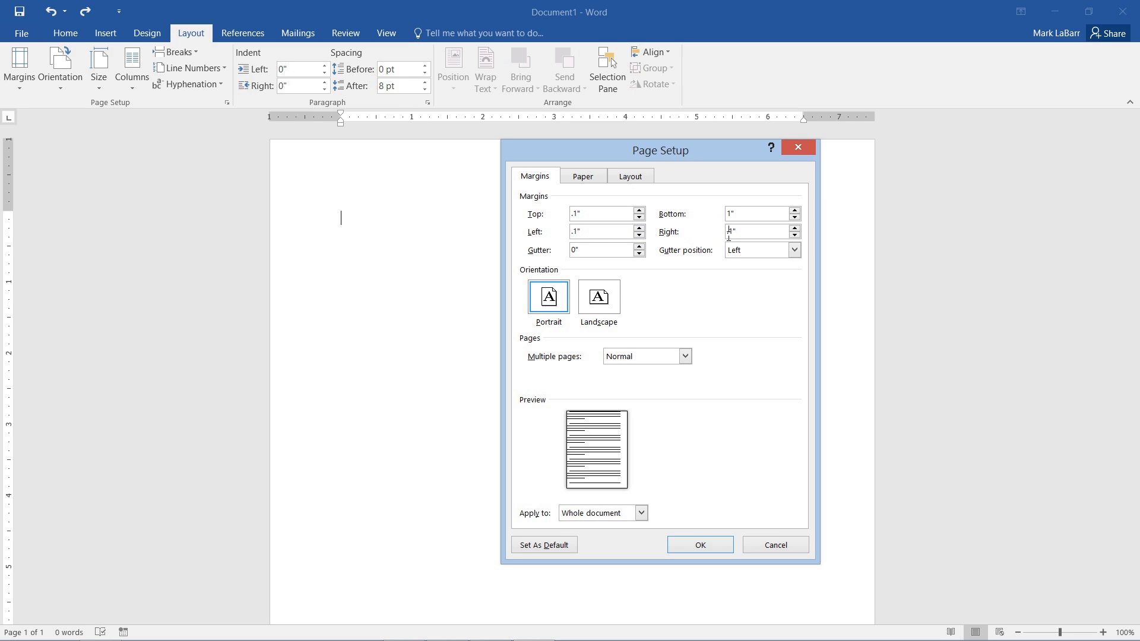
left_click(794, 250)
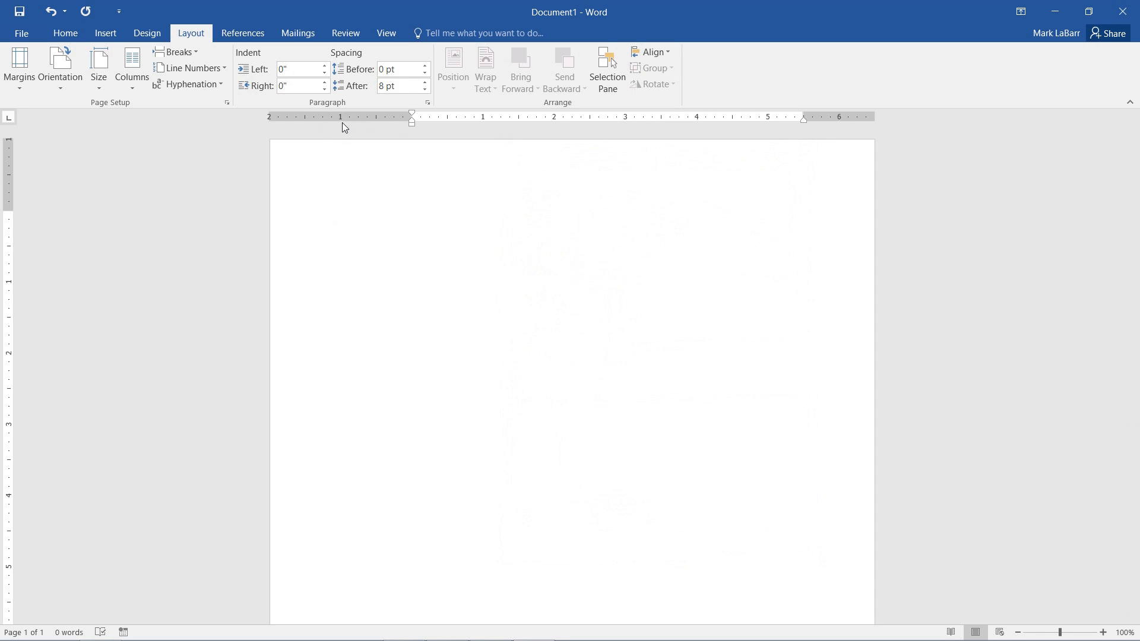
- Reopen Page Setup and try Book fold for multiple pages
left_click(19, 65)
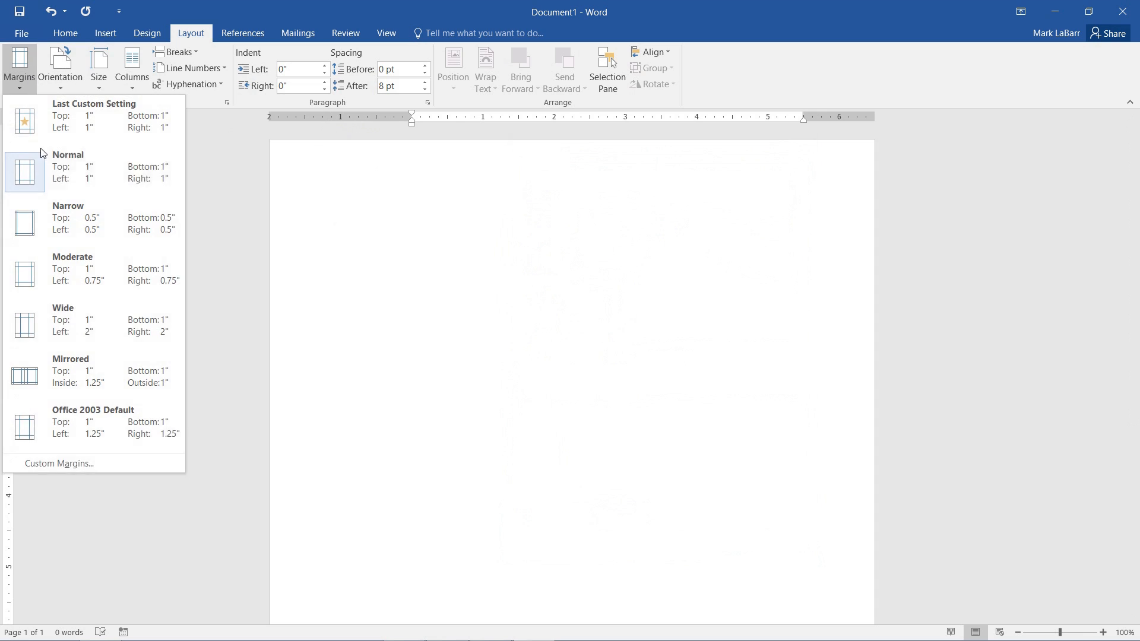
left_click(58, 463)
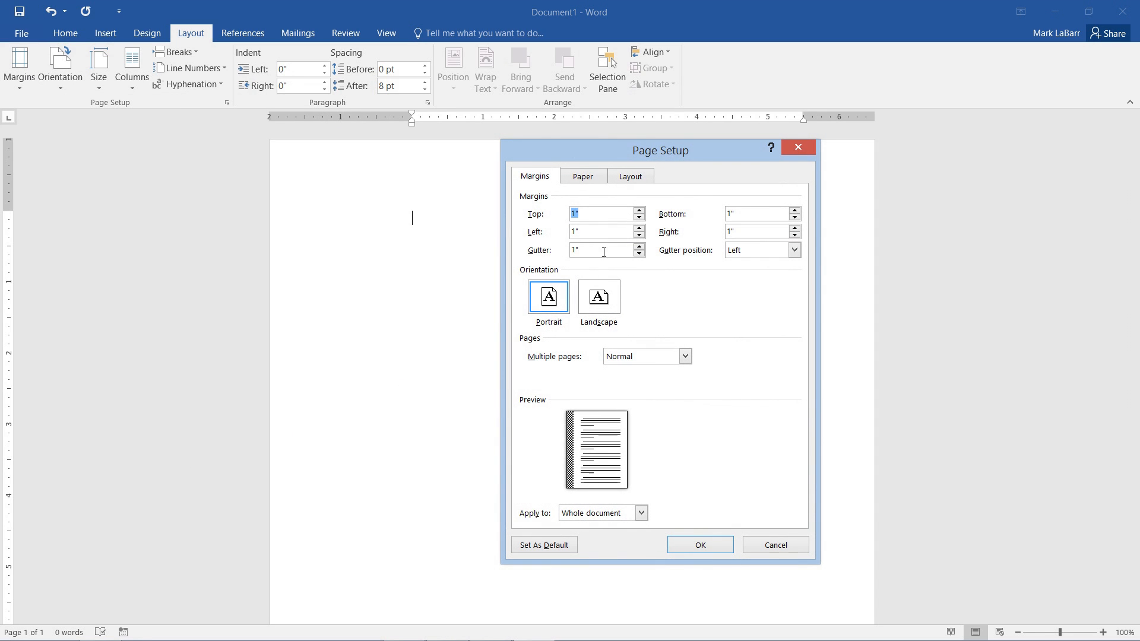
mouse_move(580, 500)
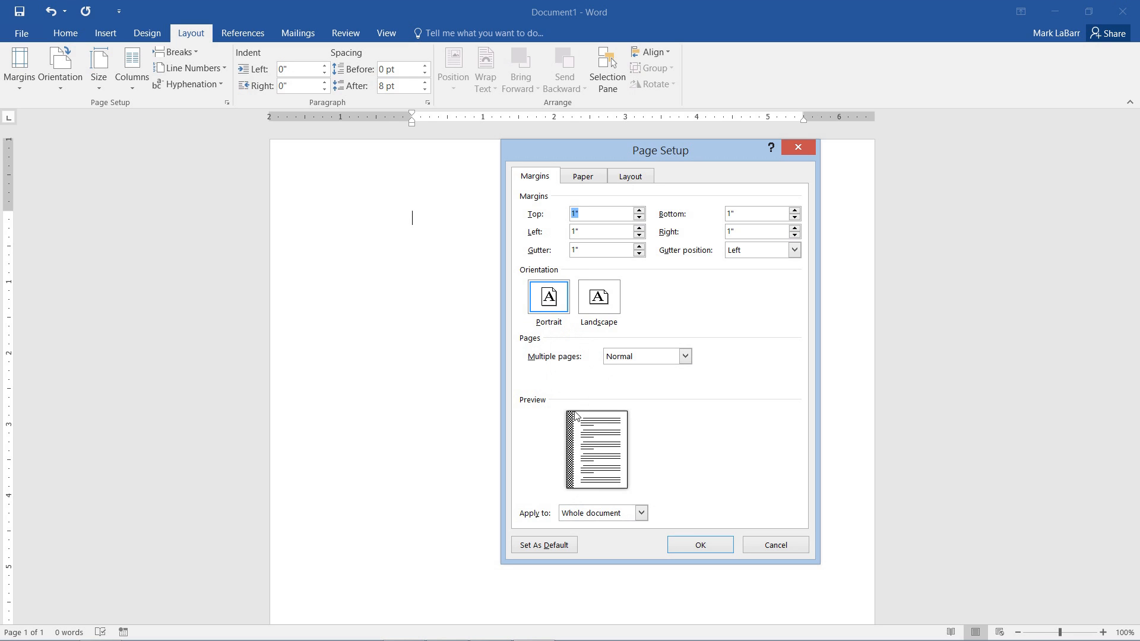
left_click(682, 356)
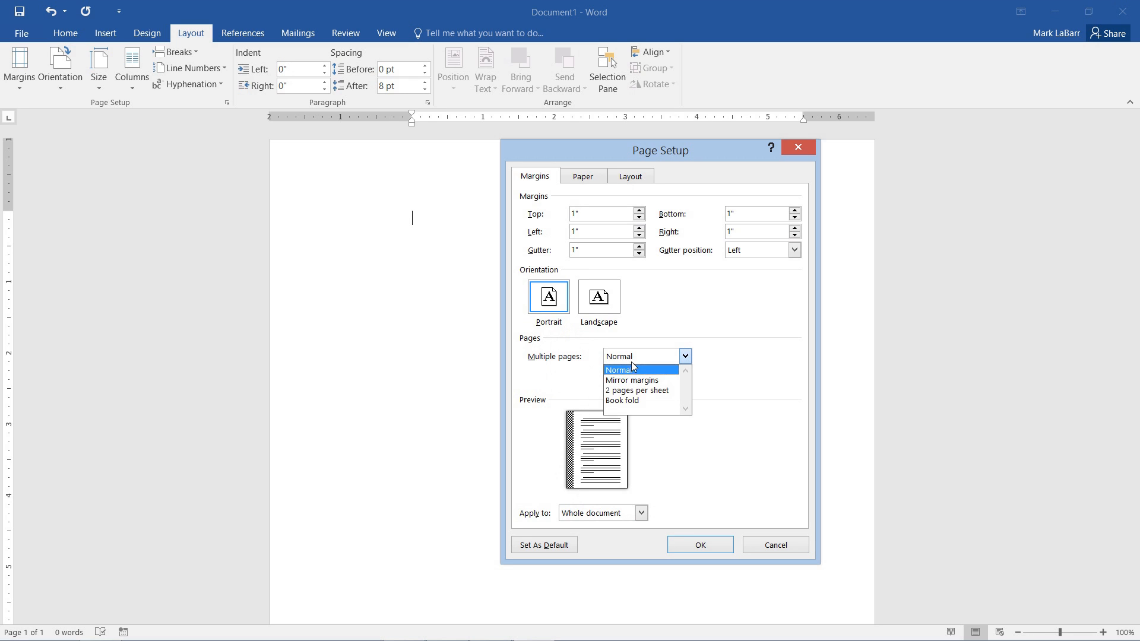
left_click(622, 401)
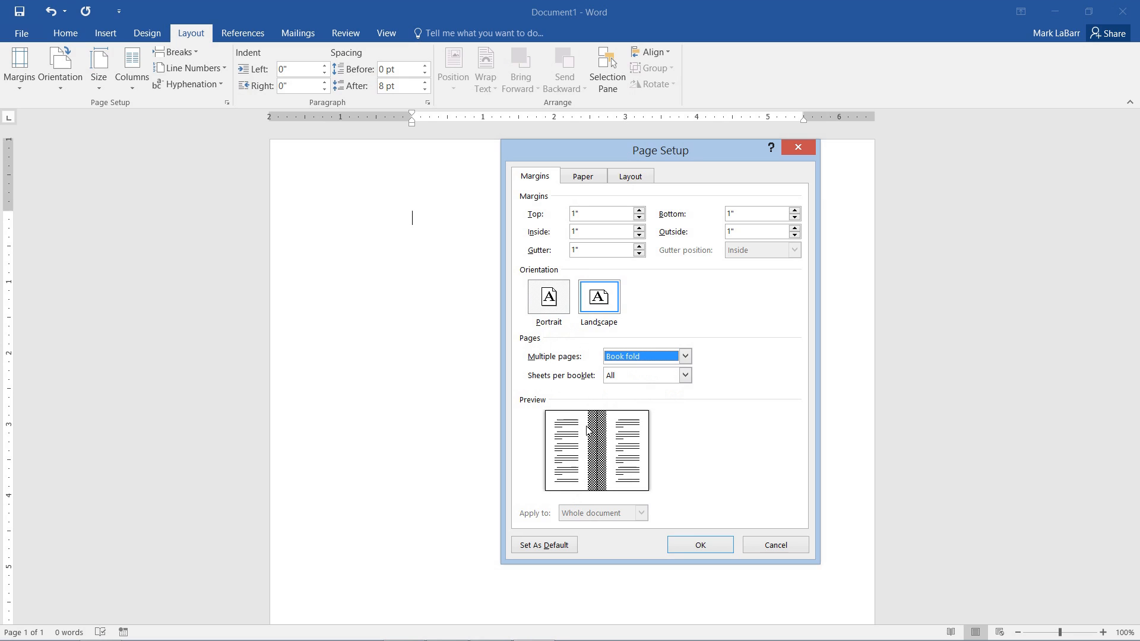
- Set multiple pages back to Normal, choose portrait, and put the gutter at the top
left_click(684, 356)
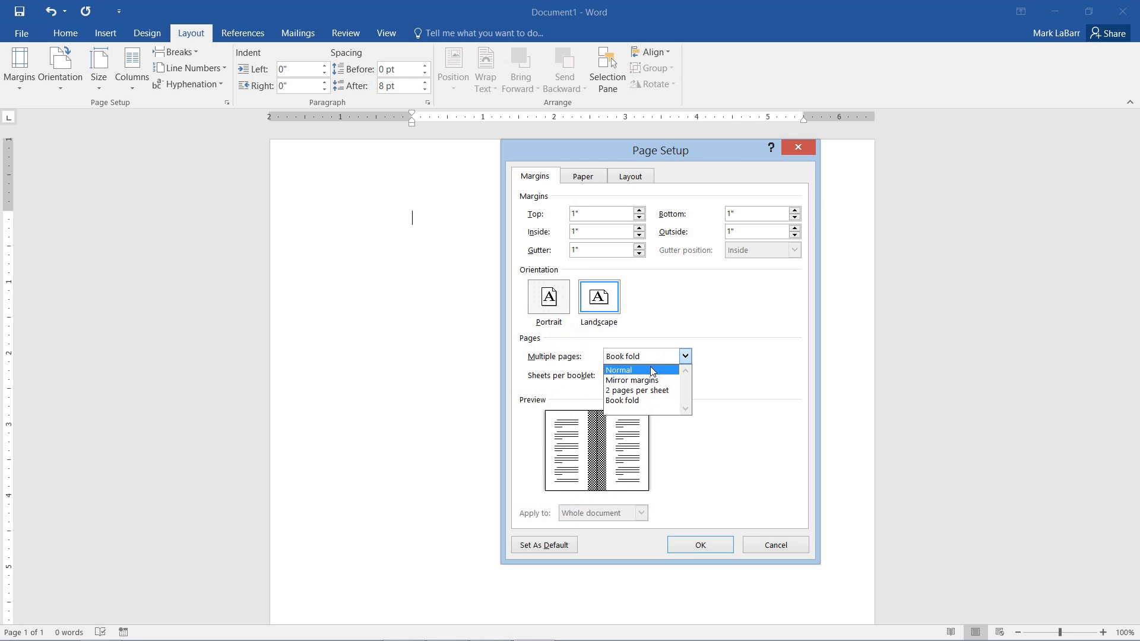
left_click(619, 369)
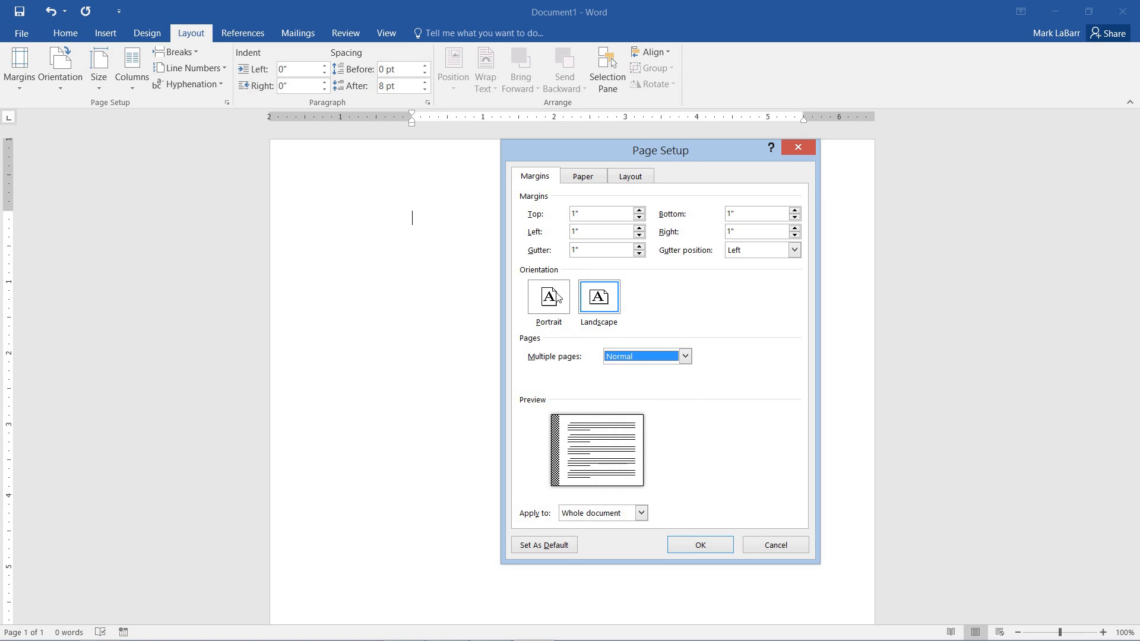
left_click(548, 297)
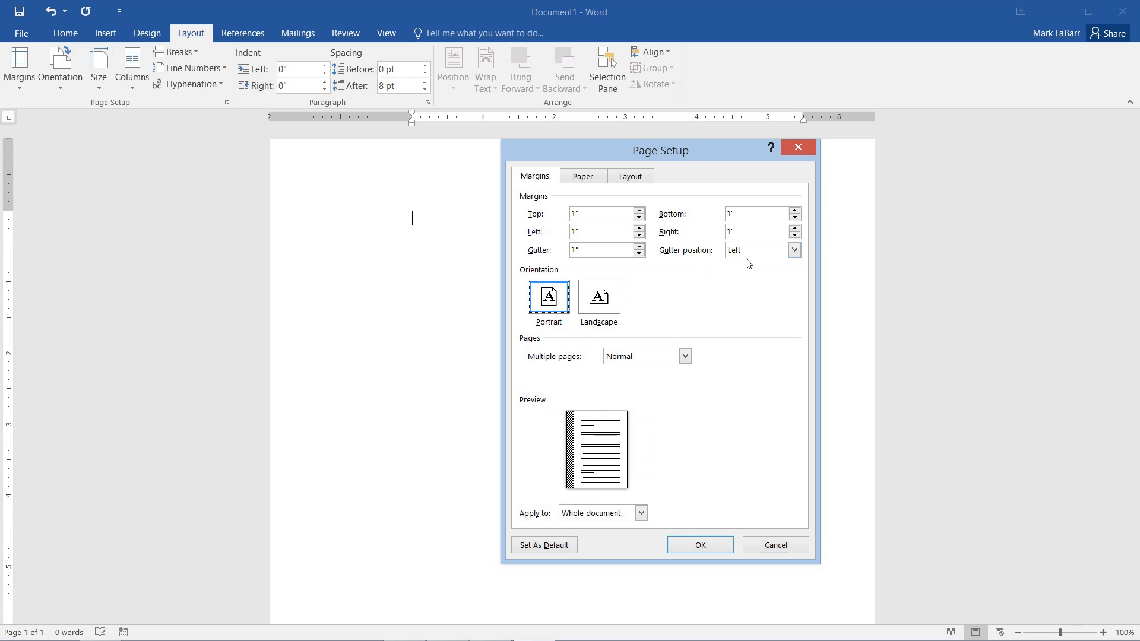
left_click(756, 250)
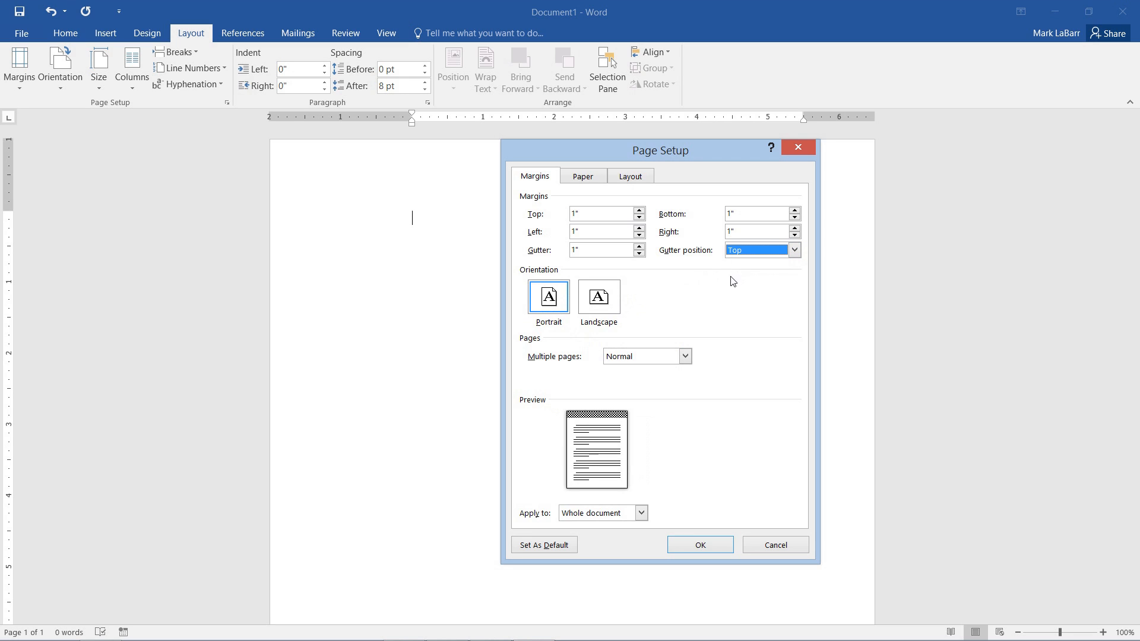
mouse_move(618, 417)
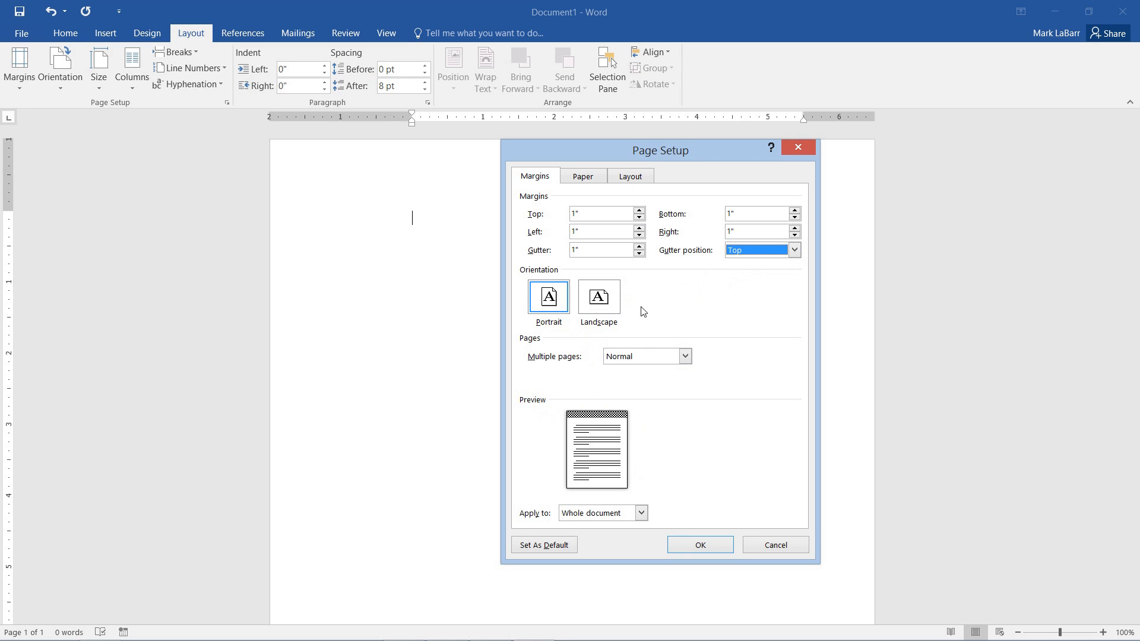
mouse_move(615, 280)
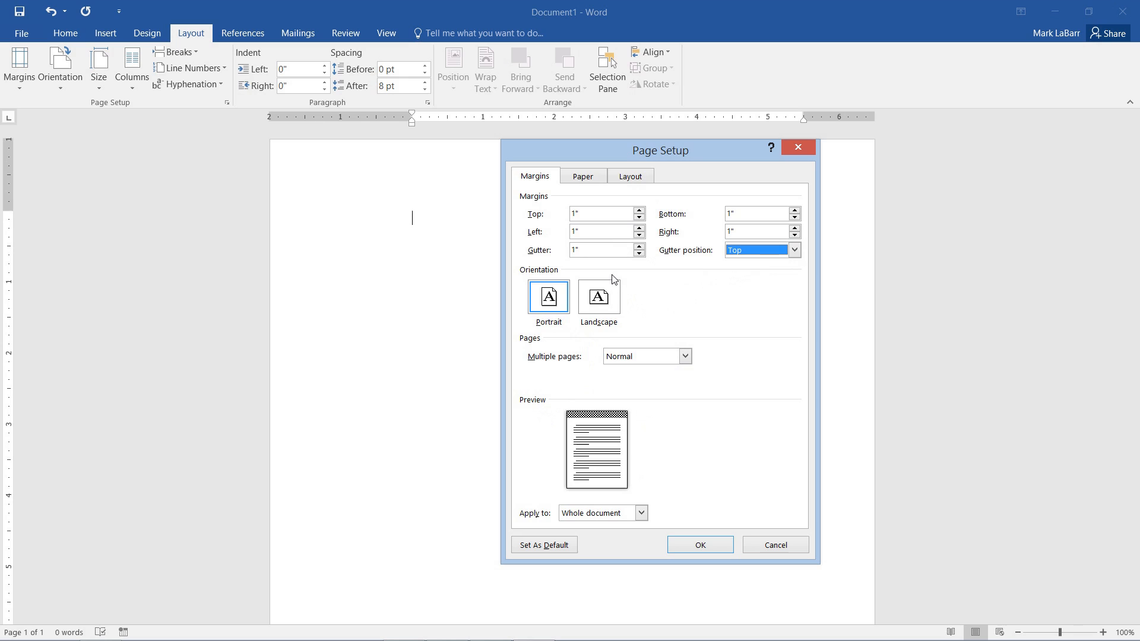
- On the Paper tab, lower the width to 5.1 inches and list the paper sizes
left_click(582, 176)
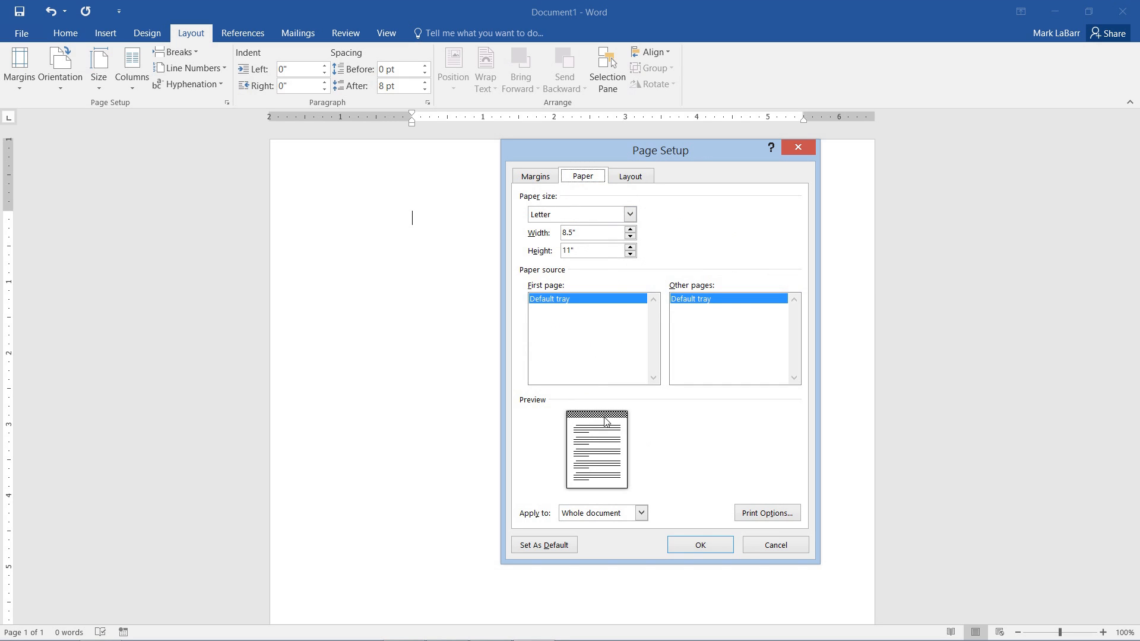
left_click(629, 237)
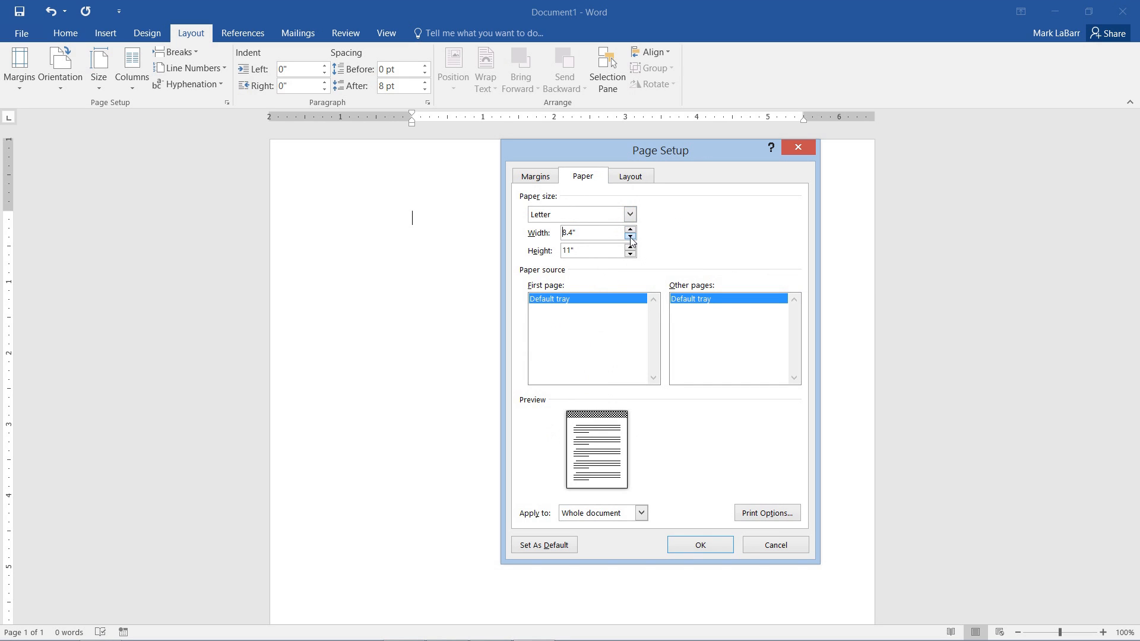
left_click(629, 237)
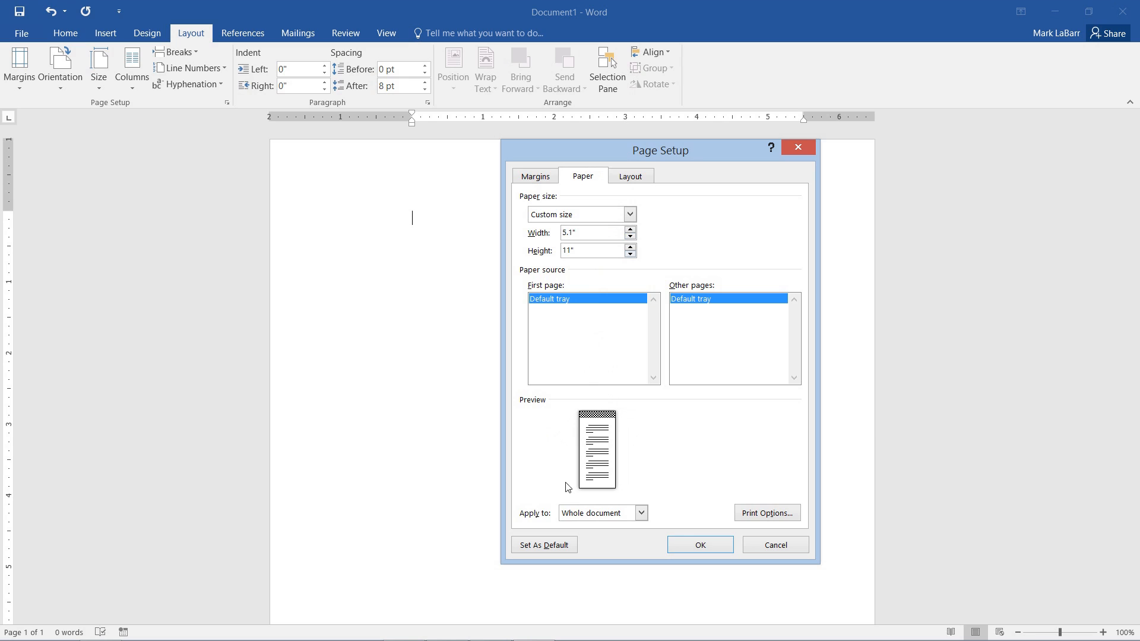
left_click(629, 214)
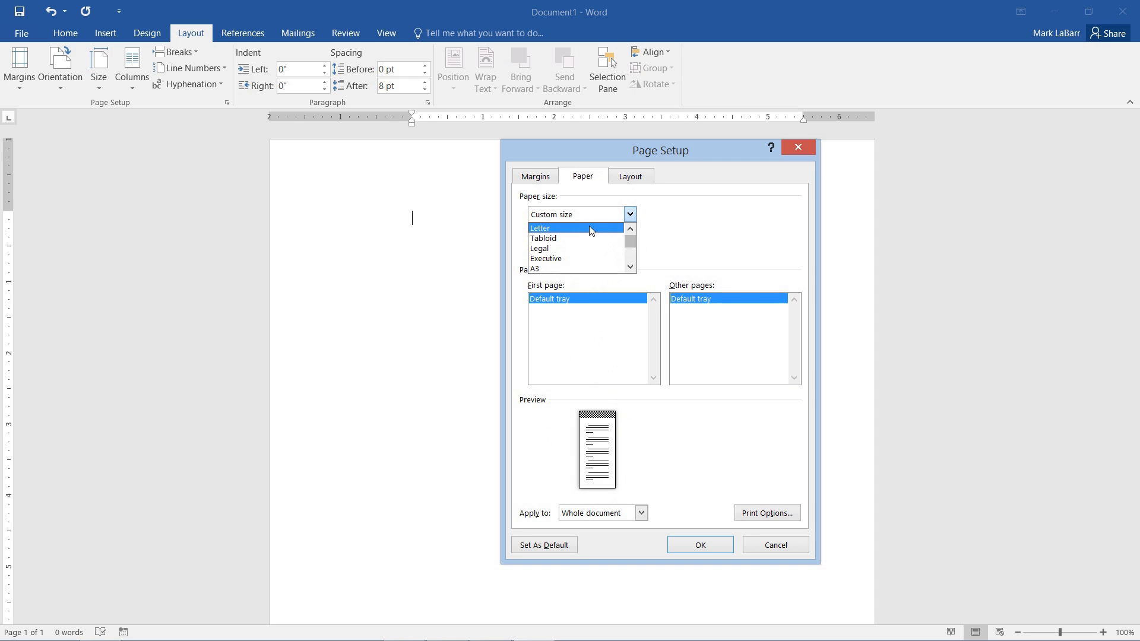
- Restore Letter paper size and set the header to 2.4" and footer to 1.1" from the edge
left_click(629, 175)
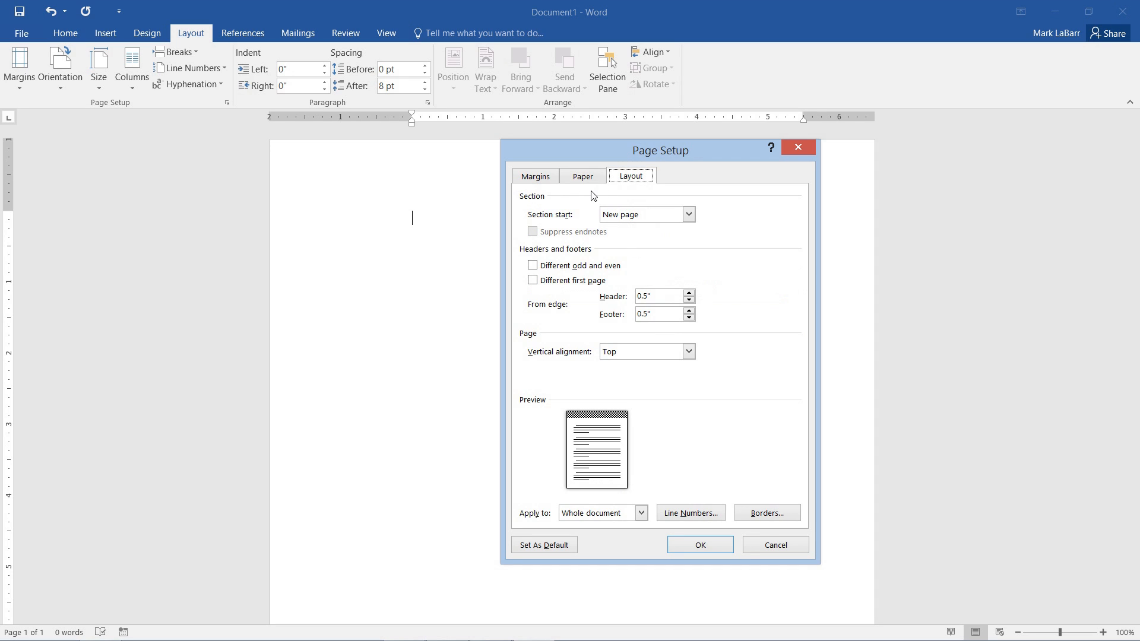
mouse_move(672, 383)
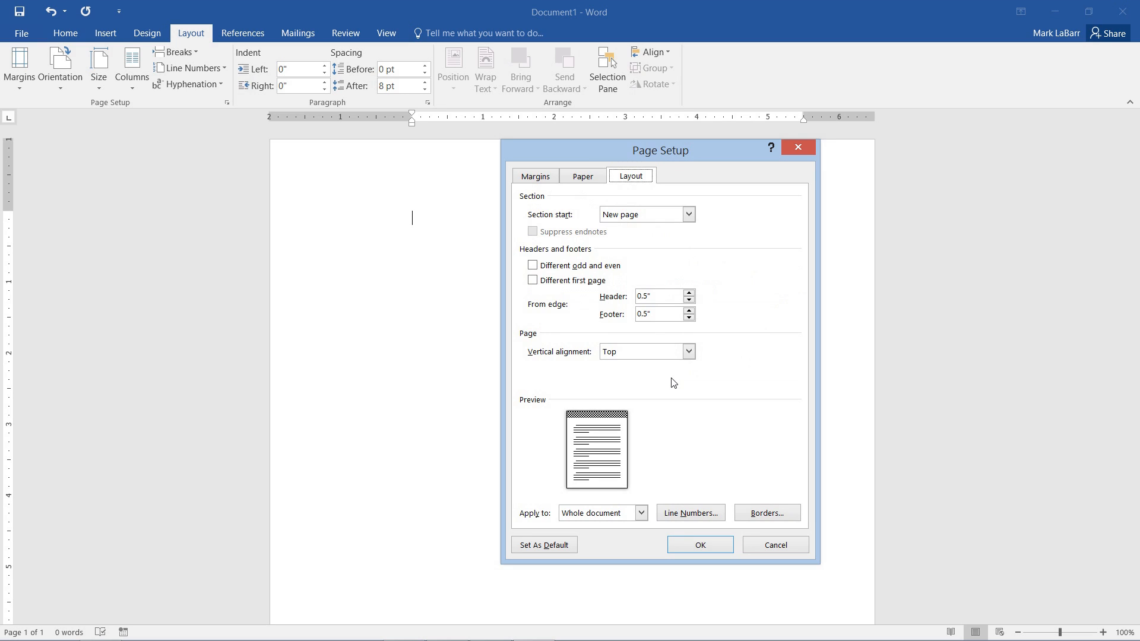
mouse_move(704, 358)
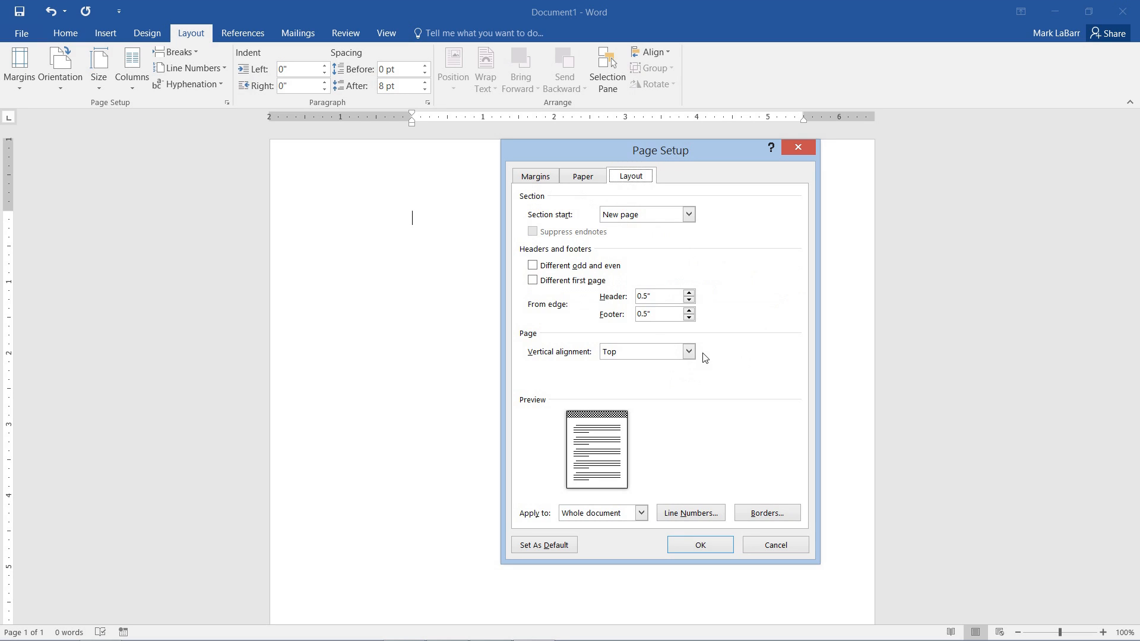
left_click(688, 293)
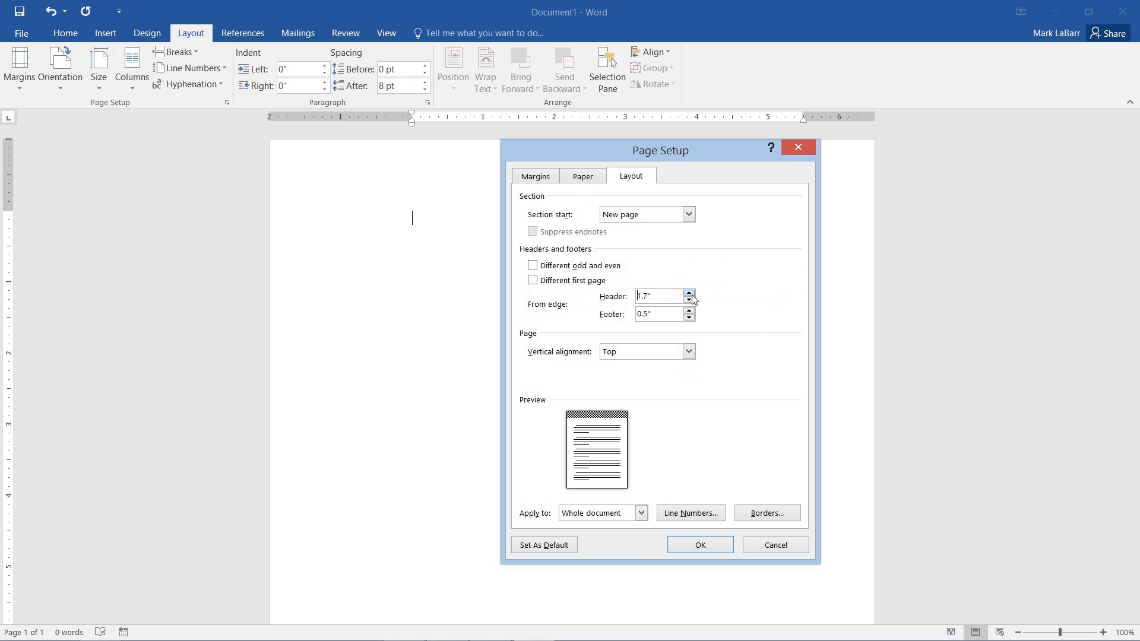
left_click(688, 292)
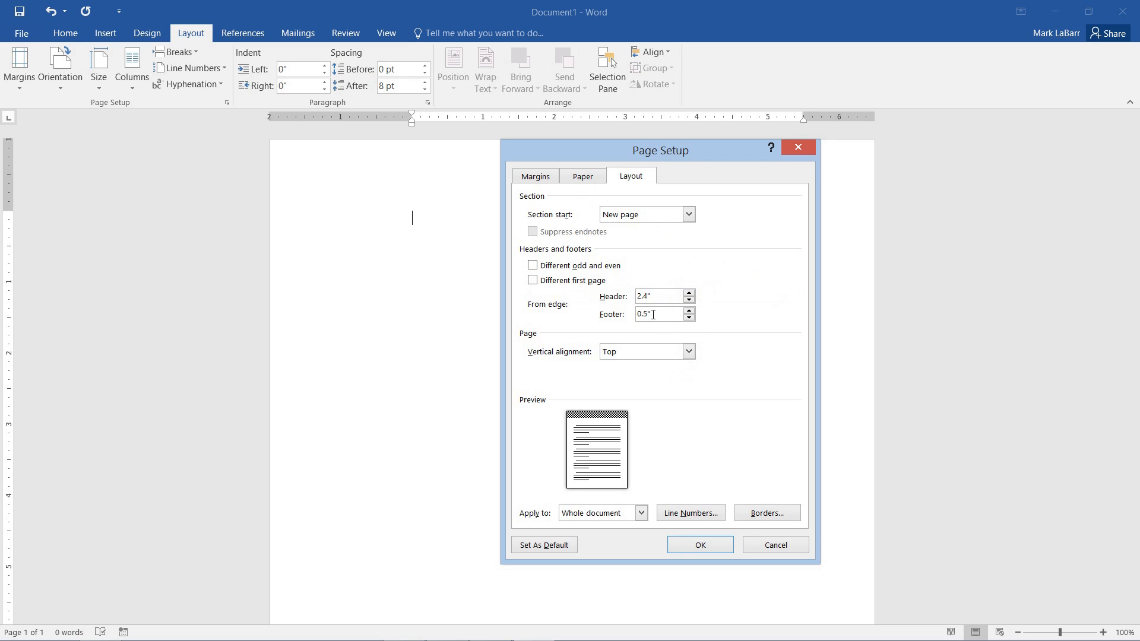
left_click(690, 311)
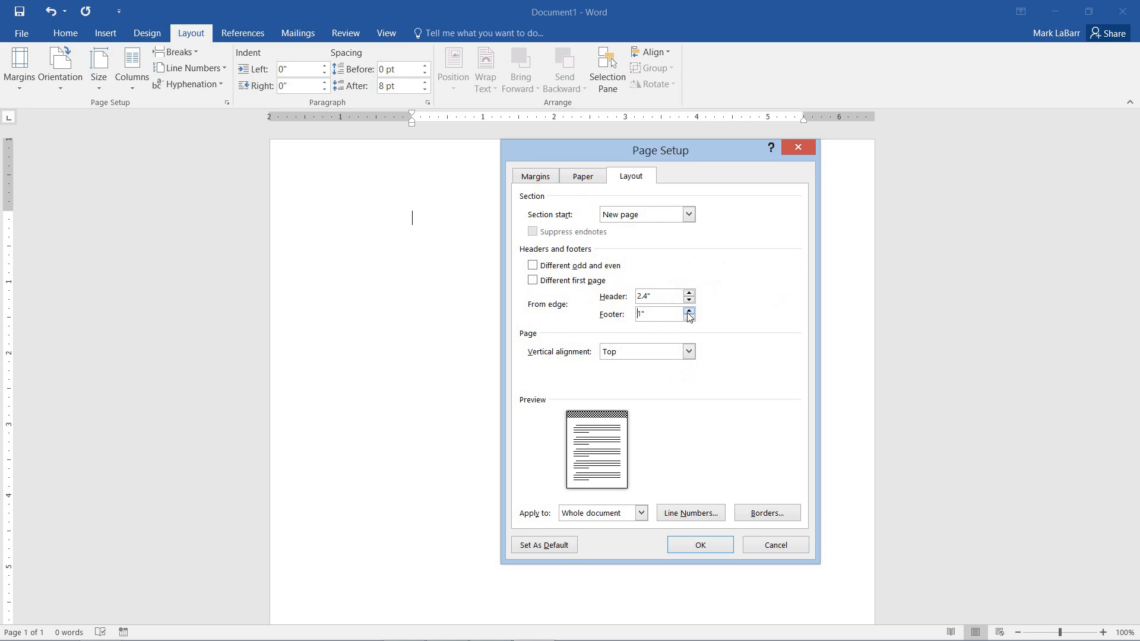
left_click(689, 310)
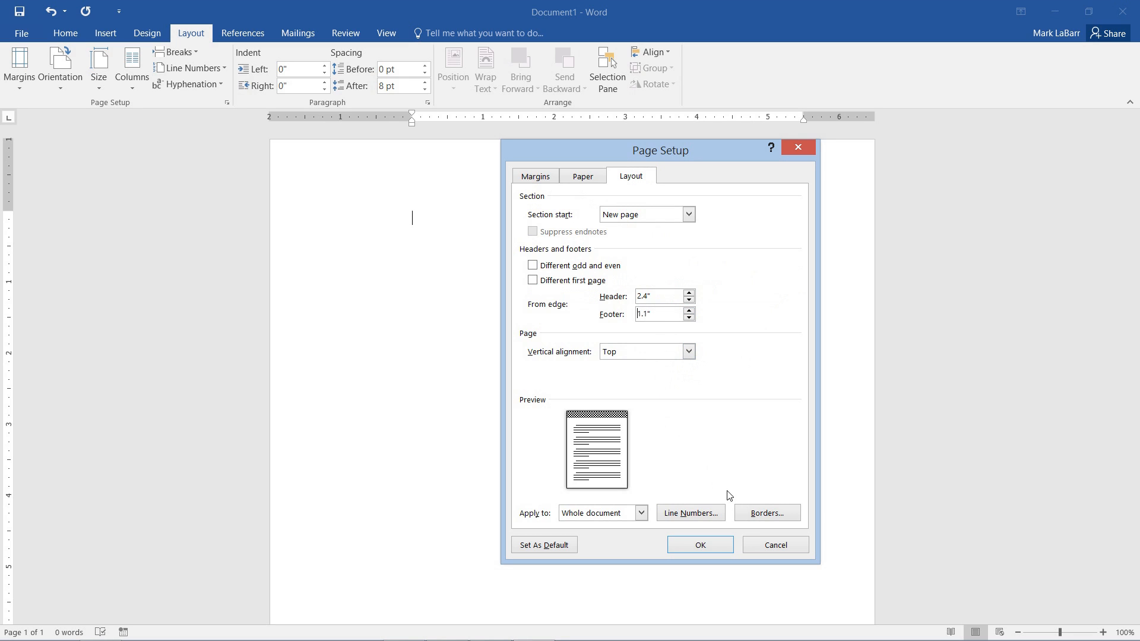